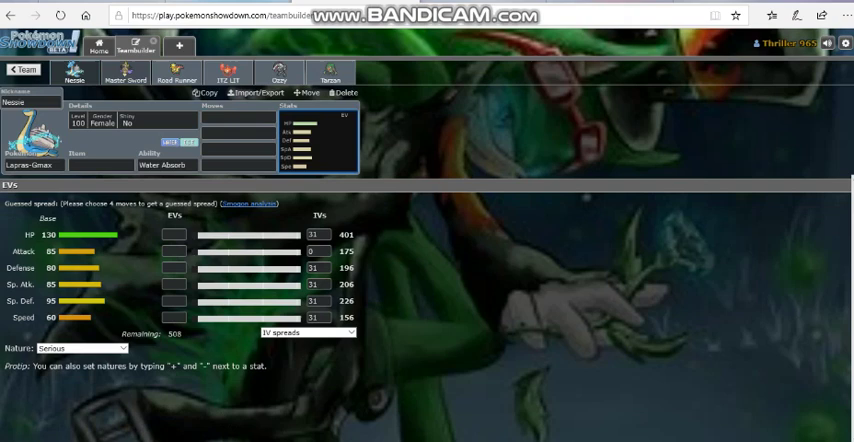
Switch to Master Sword the Aegislash and show its learnable move list.
left_click(125, 73)
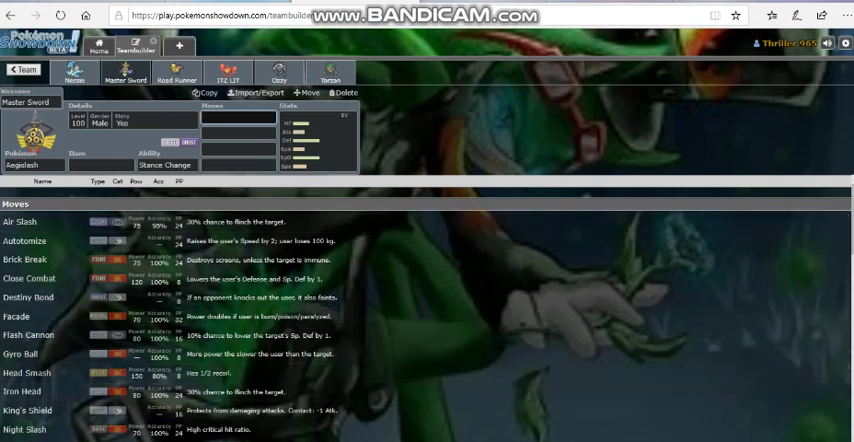
scroll("down", 3)
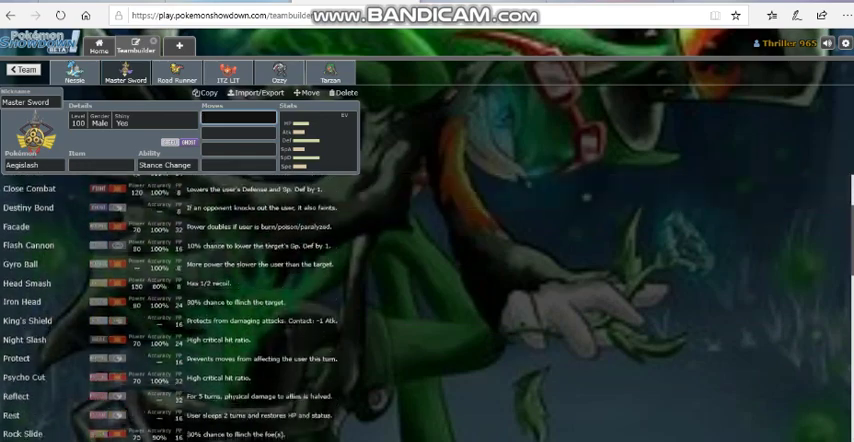
scroll("down", 3)
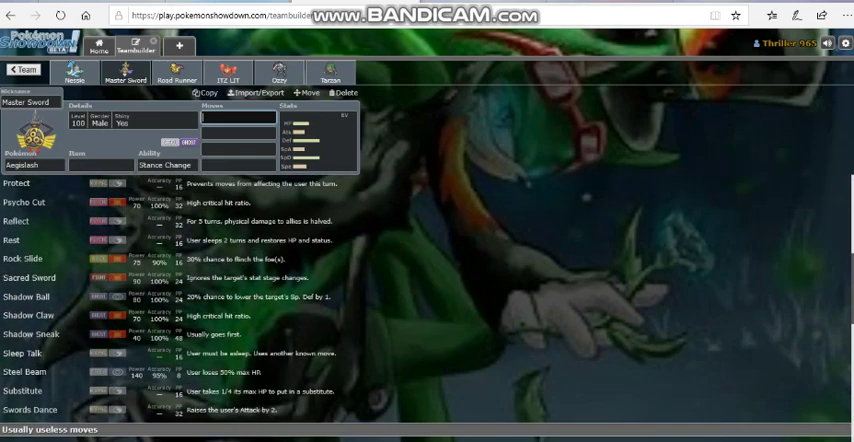
scroll("down", 3)
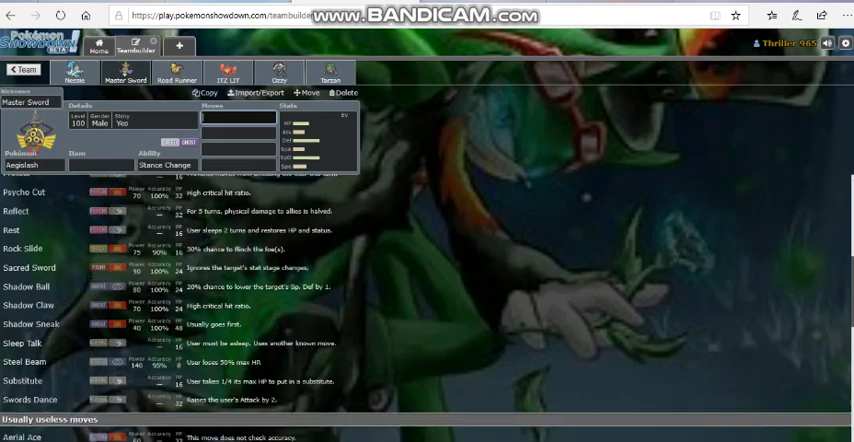
scroll("down", 3)
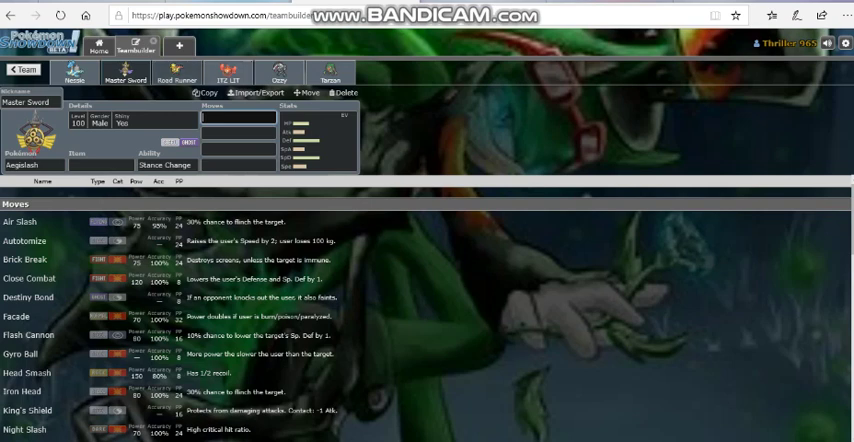
Show Road Runner the Dracozolt's stat spread, then ITZ LIT the Rotom-Heat's.
left_click(177, 74)
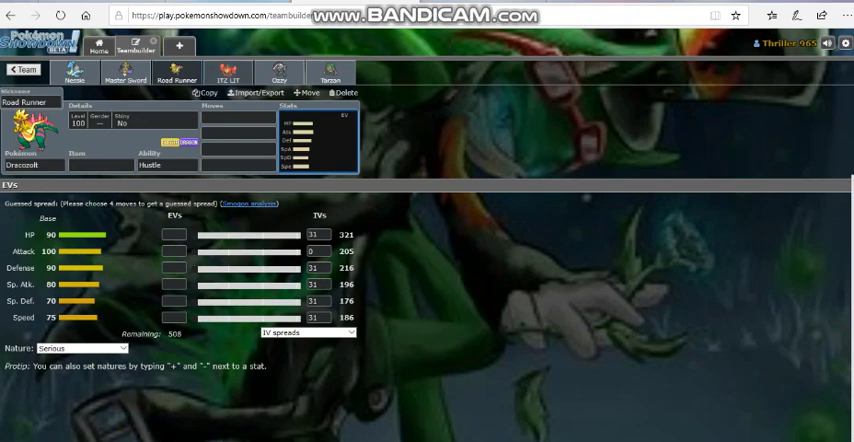
left_click(227, 72)
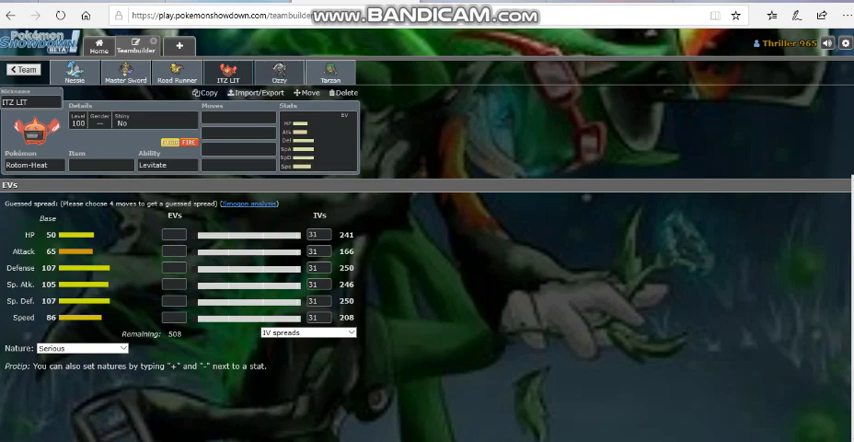
Show Ozzy the Obstagoon's ability choices: Reckless, Guts and Defiant.
left_click(278, 72)
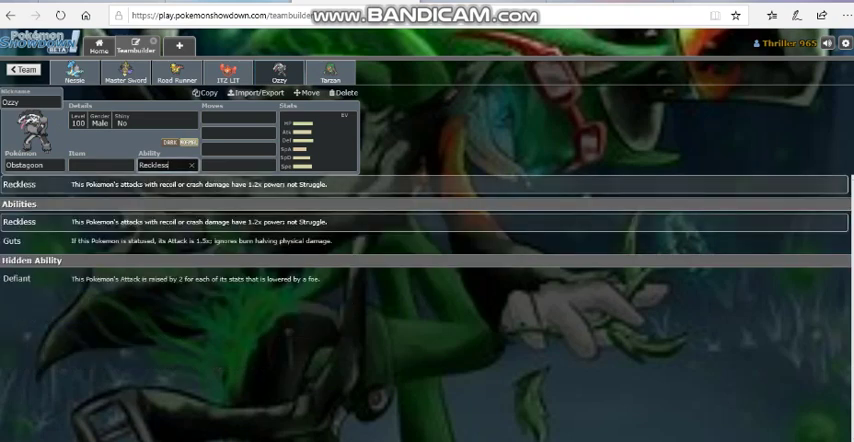
left_click(235, 117)
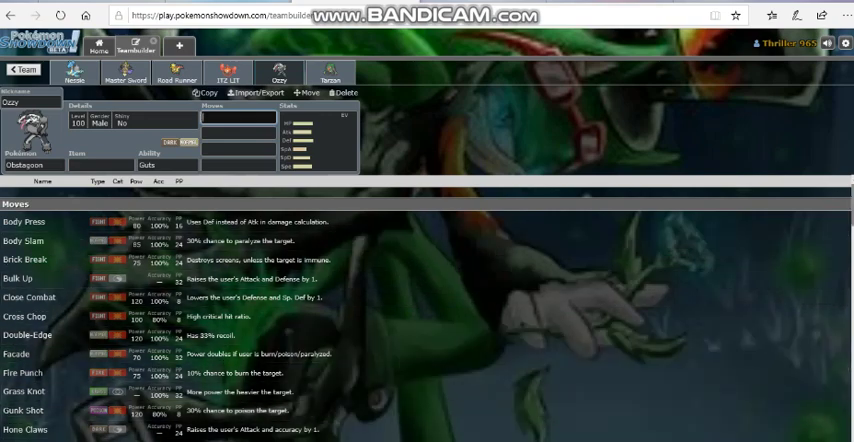
scroll("down", 3)
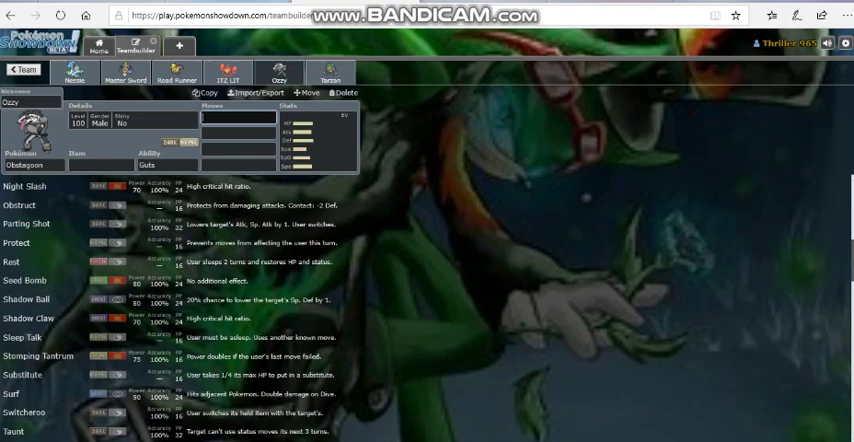
scroll("down", 3)
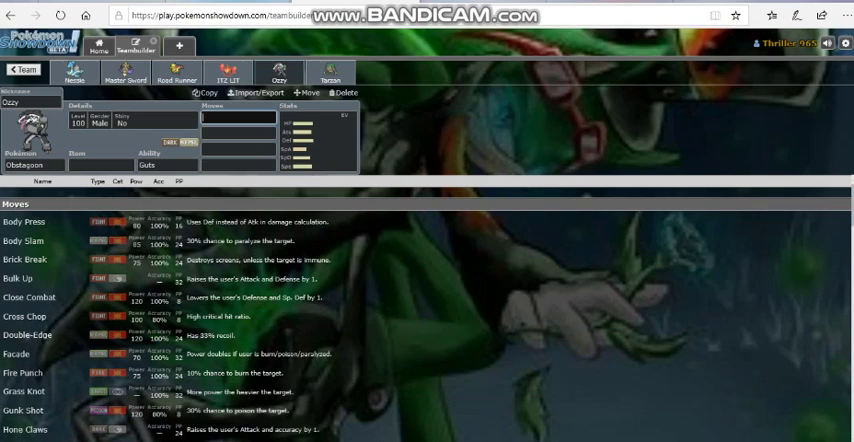
Leave this team and show Leg Hulk the Hitmonlee's moves in the other team.
left_click(330, 74)
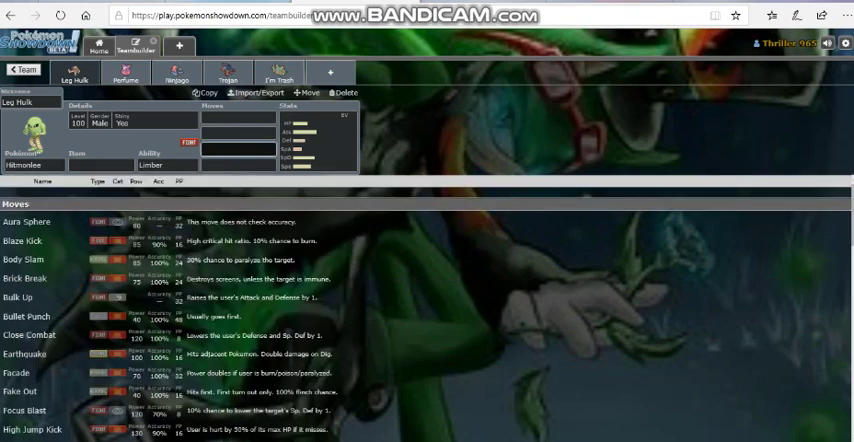
Show Hitmonlee's EV spread, then Perfume the Aromatisse's stats panel.
left_click(165, 165)
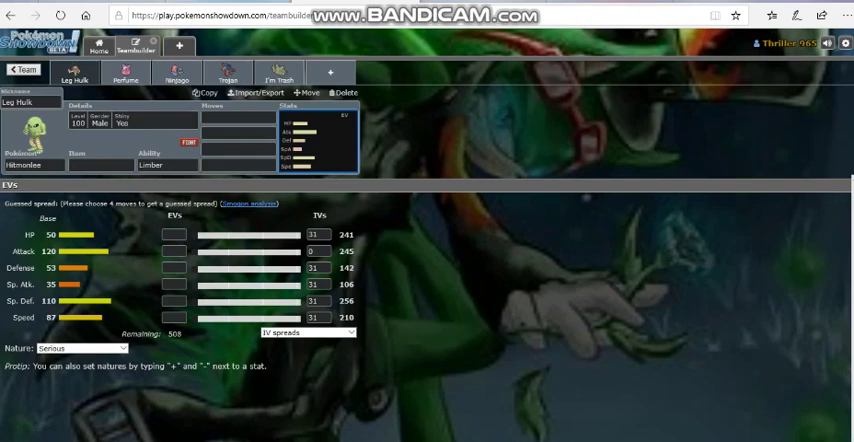
left_click(125, 74)
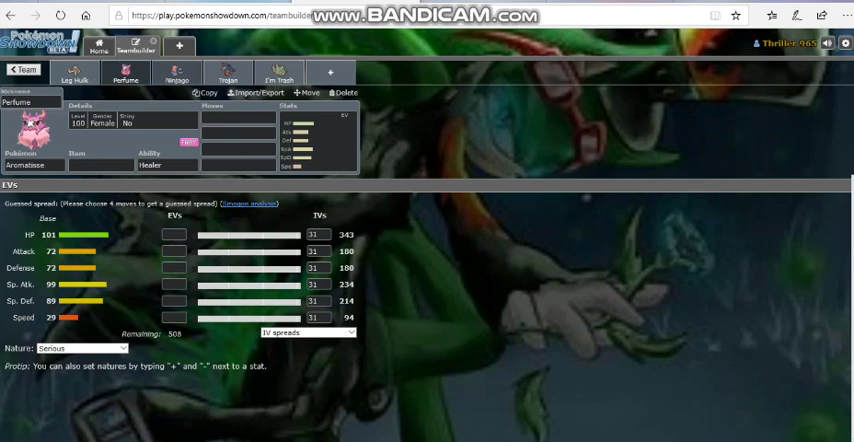
Show the EV and stat panel for Ninjago the Accelgor.
left_click(176, 71)
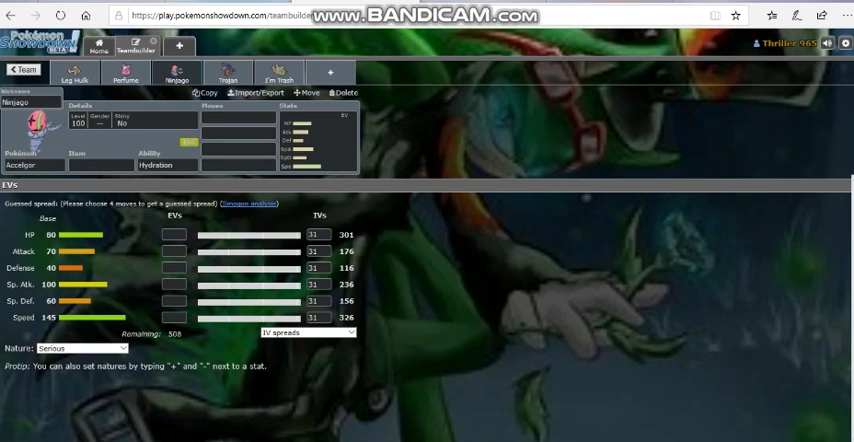
Show Trojan the Mudsdale's stats, then I'm Trash the Garbodor's EV panel.
left_click(227, 72)
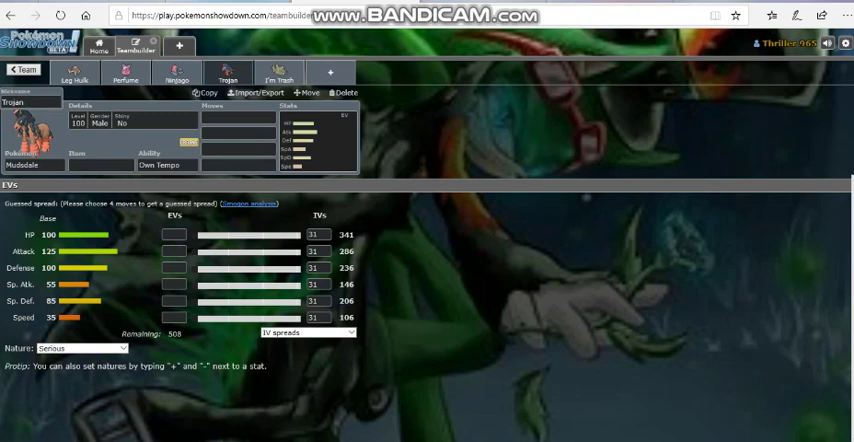
left_click(279, 74)
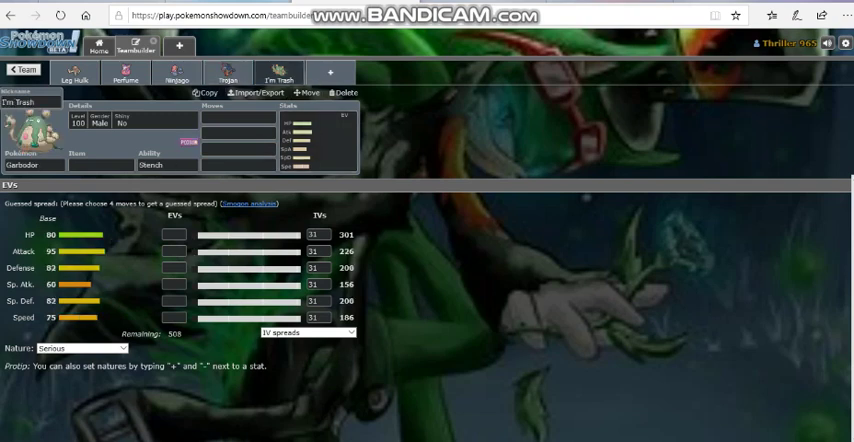